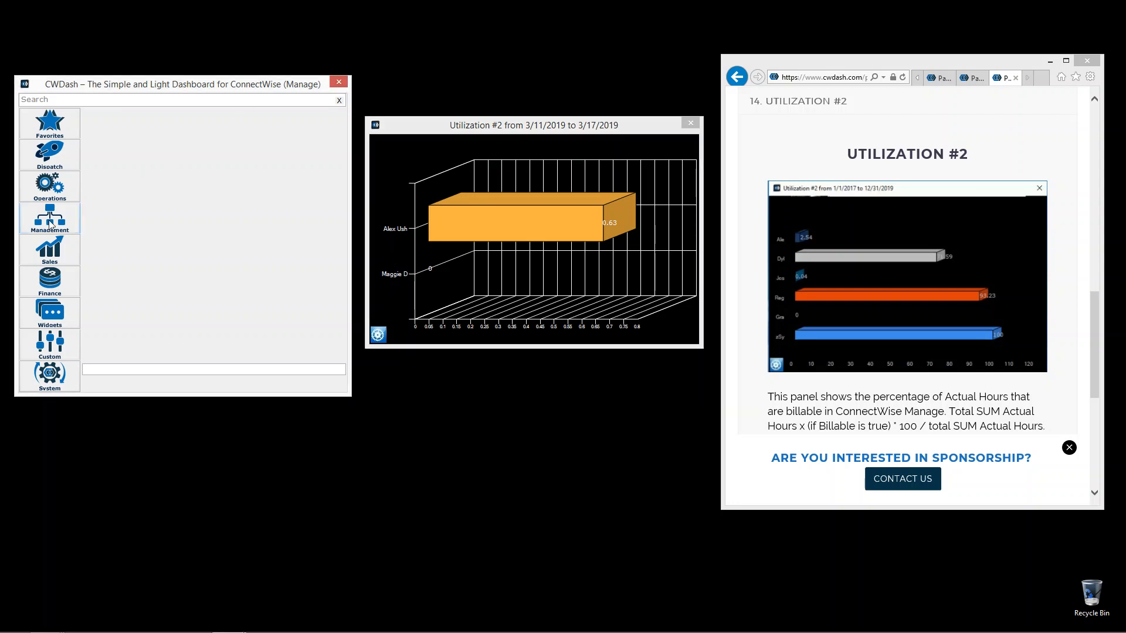
- Open the Management reports list and select Utilization #2 (Billable hrs / Actual hrs)
{"action": "left_click", "coordinate": [49, 218]}
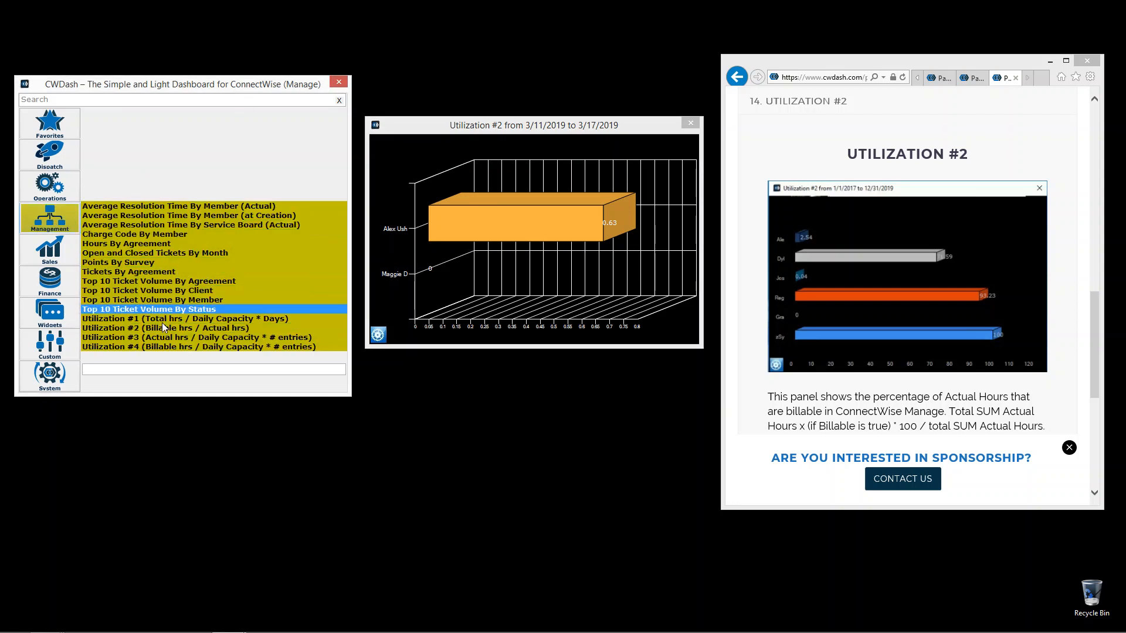
{"action": "left_click", "coordinate": [165, 327]}
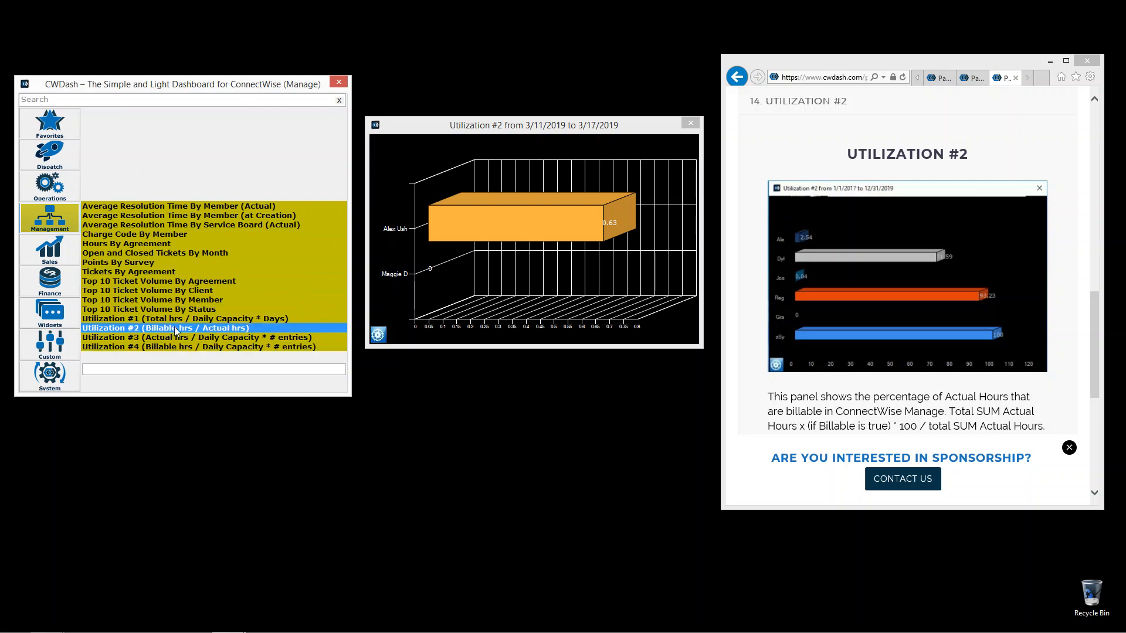
{"action": "left_click", "coordinate": [190, 338]}
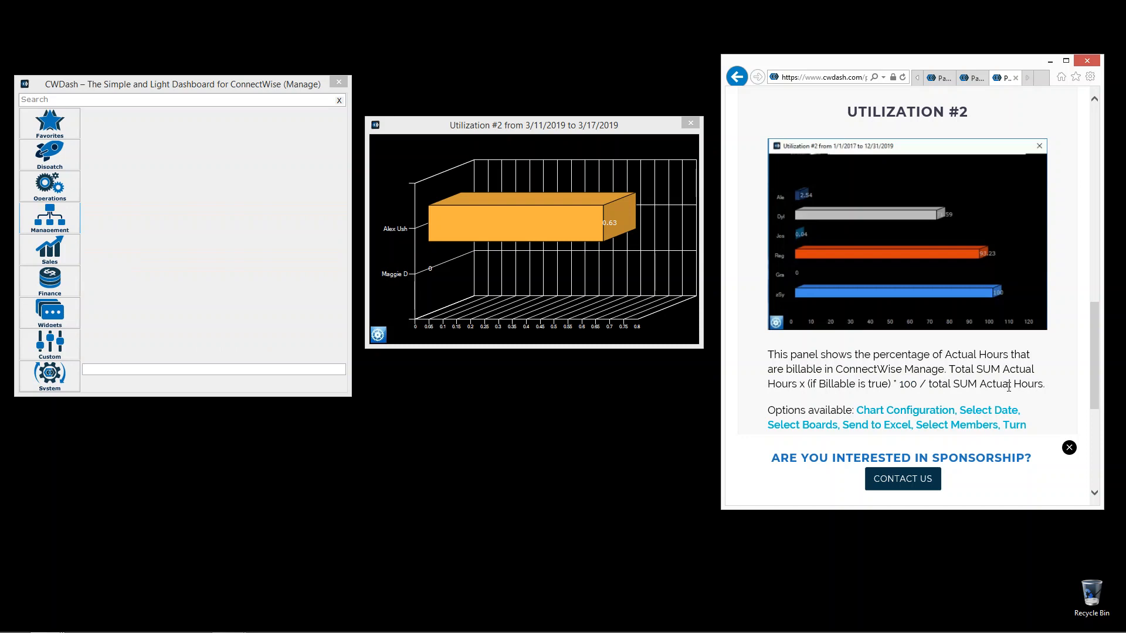
{"action": "mouse_move", "coordinate": [905, 128]}
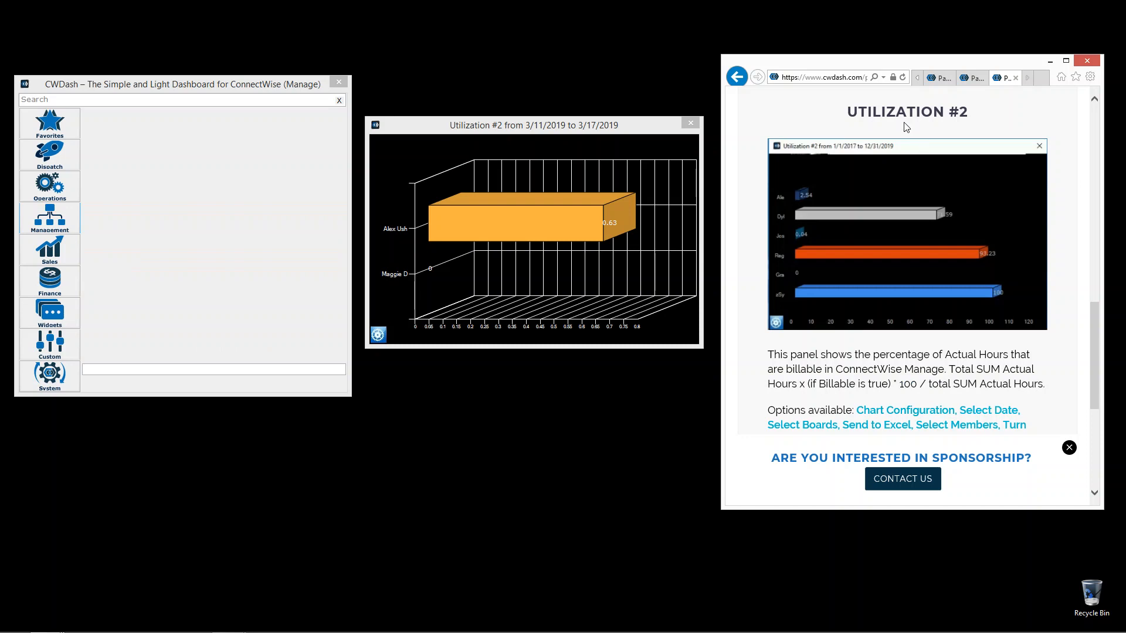
- Reopen the Management reports list and pick Utilization #2 (Billable hrs / Actual hrs) again
{"action": "left_click", "coordinate": [49, 218]}
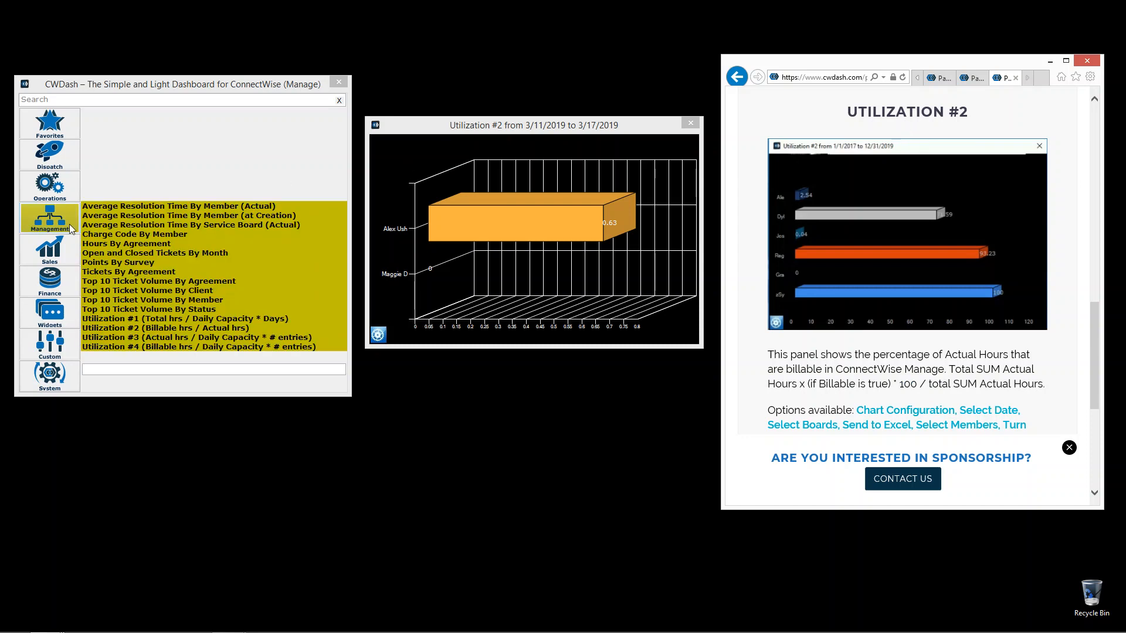
{"action": "left_click", "coordinate": [166, 328]}
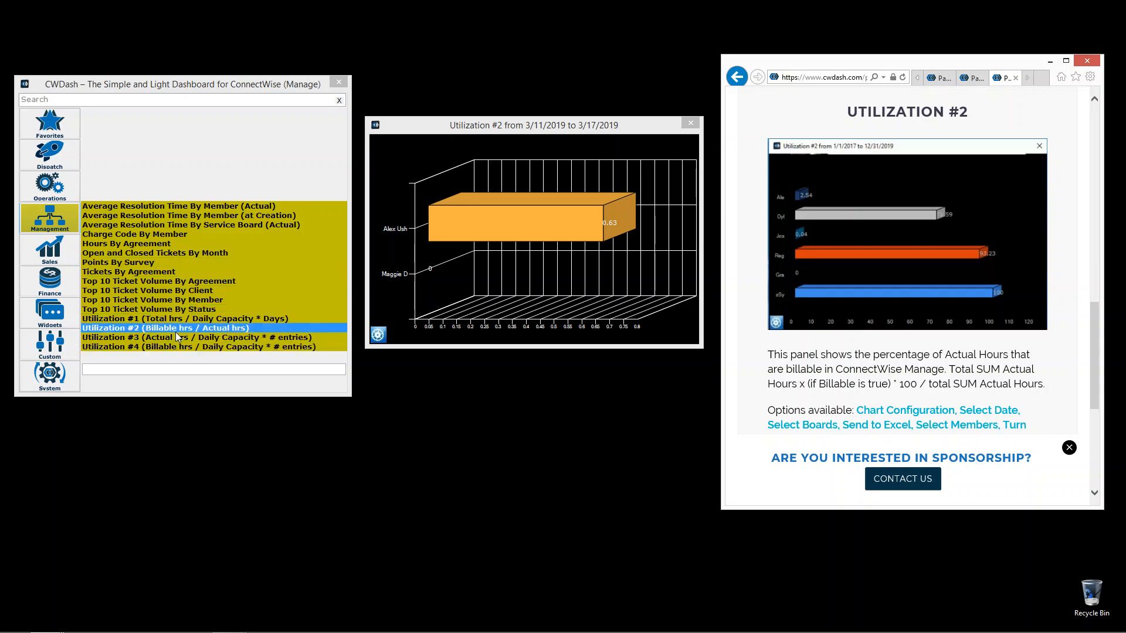